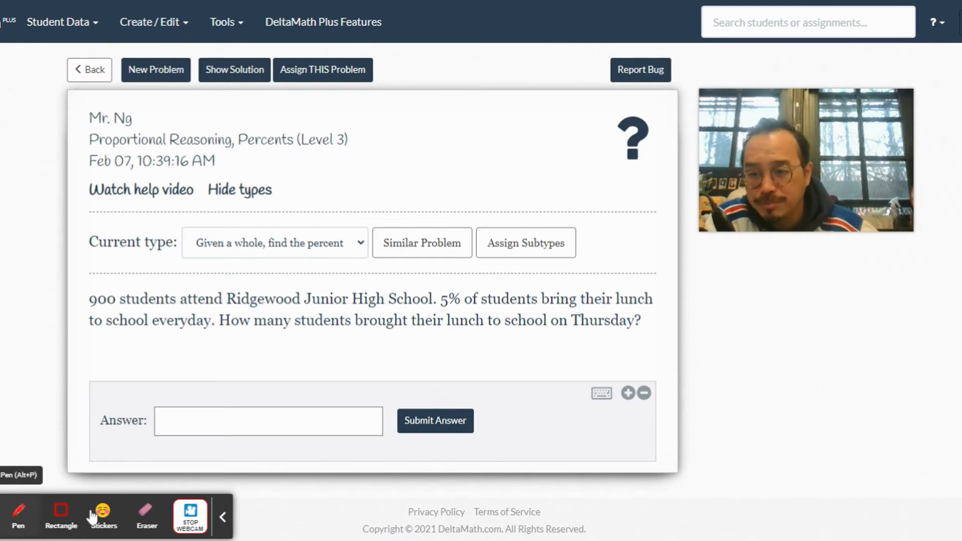
# With the Pen, handwrite 'What is 5% of 900?' and x/900 = 5/100 under the lunch problem.
pyautogui.click(17, 515)
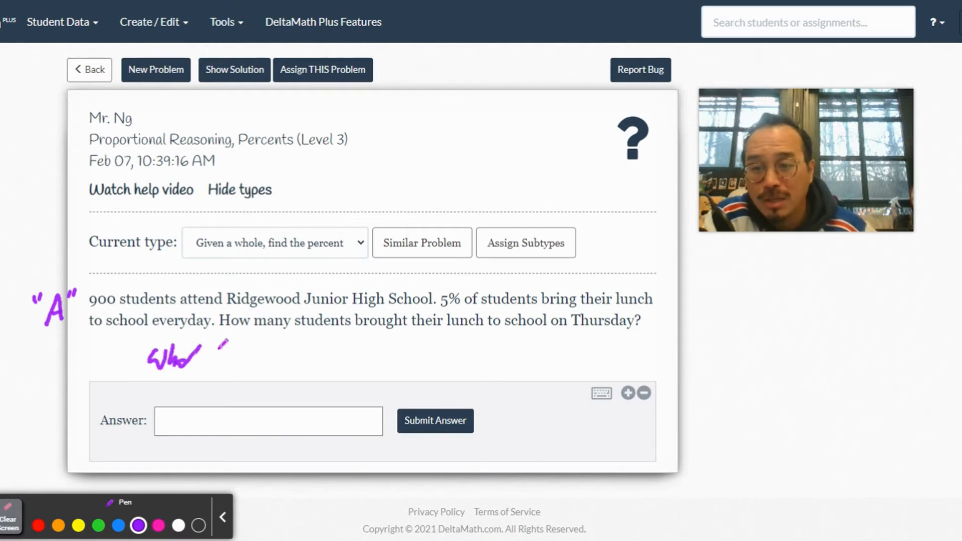
pyautogui.moveTo(218, 350); pyautogui.dragTo(300, 355)
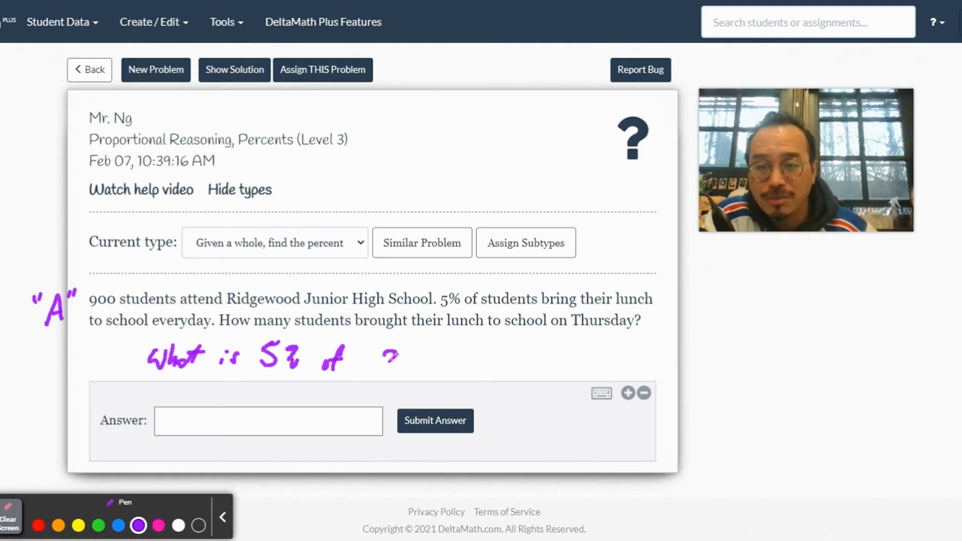
pyautogui.moveTo(383, 359); pyautogui.dragTo(448, 343)
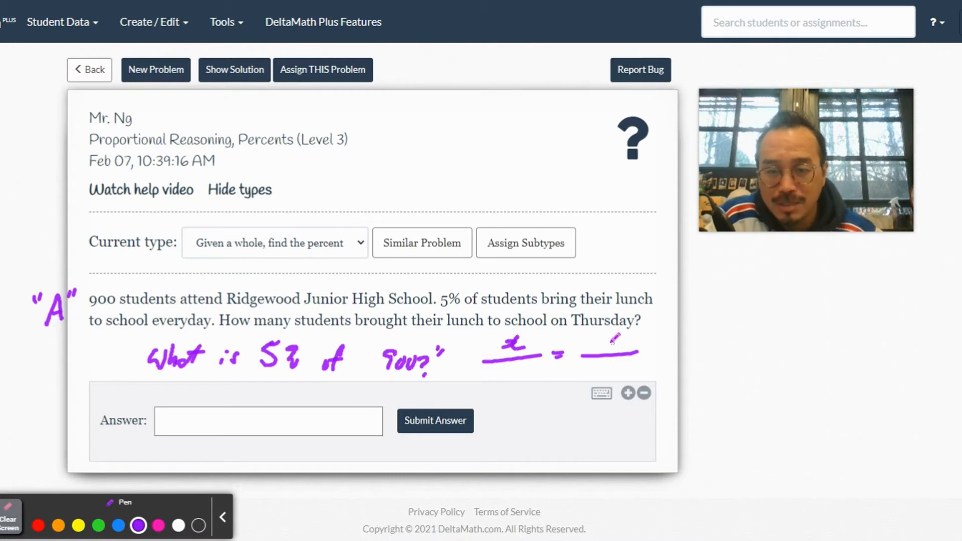
pyautogui.moveTo(620, 335); pyautogui.dragTo(605, 362)
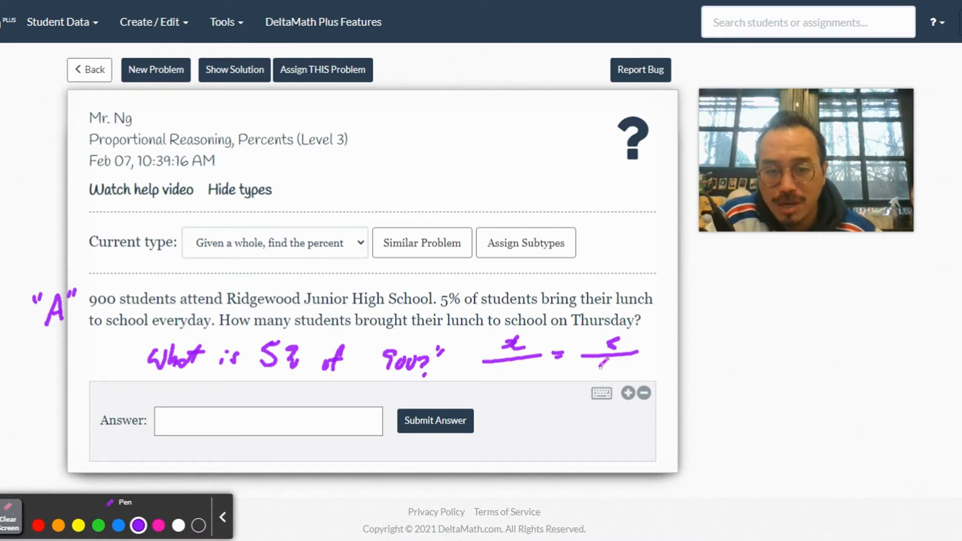
pyautogui.moveTo(598, 371); pyautogui.dragTo(632, 377)
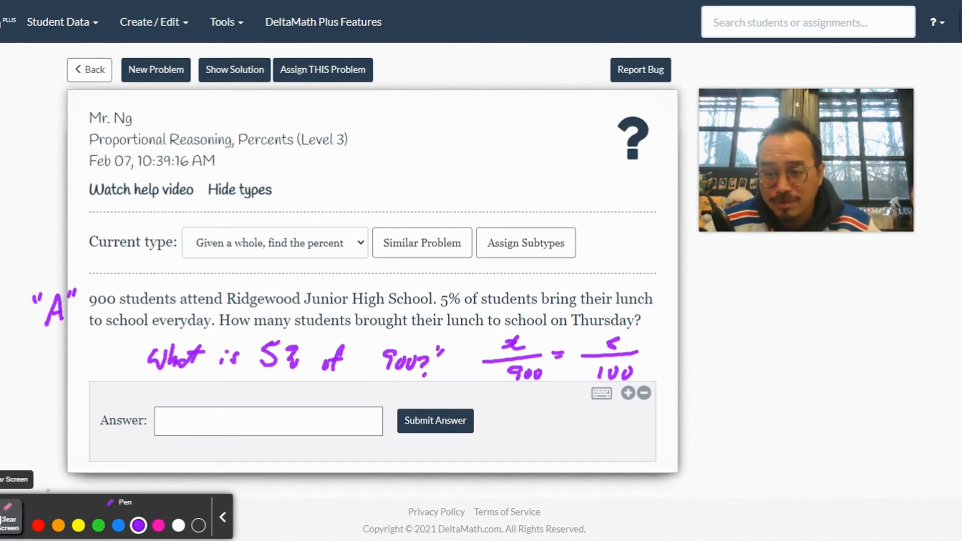
# Enter 45 as the lunch problem's answer, submit it, and confirm with Yes.
pyautogui.click(267, 421)
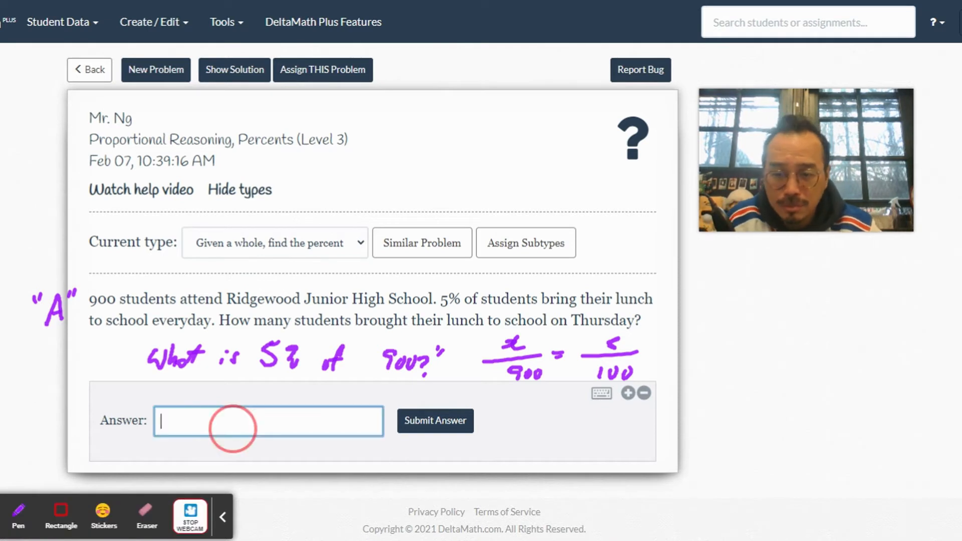
pyautogui.write('45')
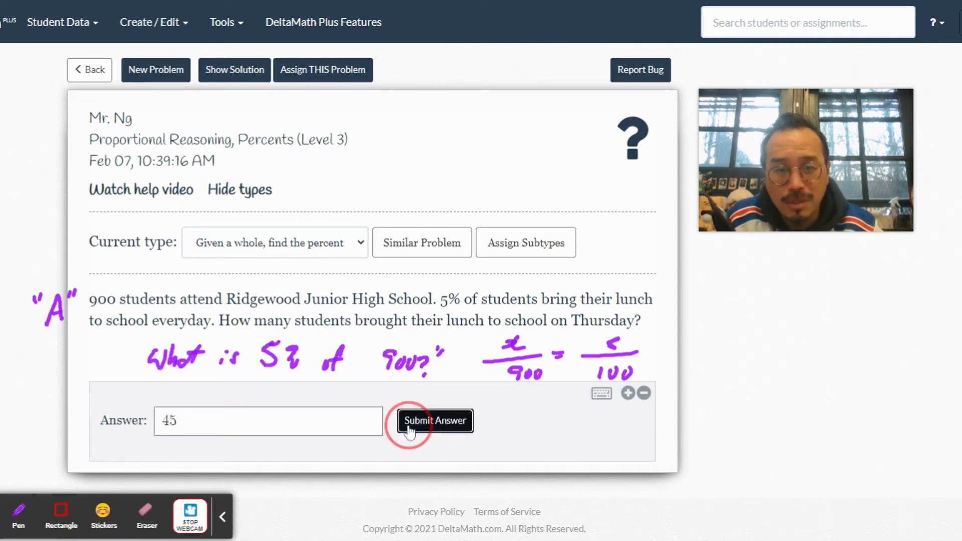
pyautogui.click(434, 421)
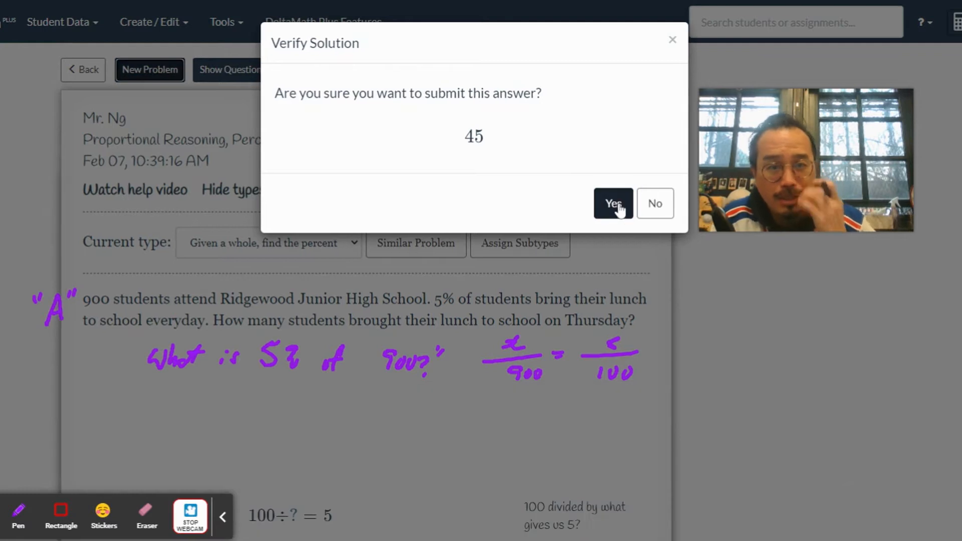
pyautogui.click(613, 203)
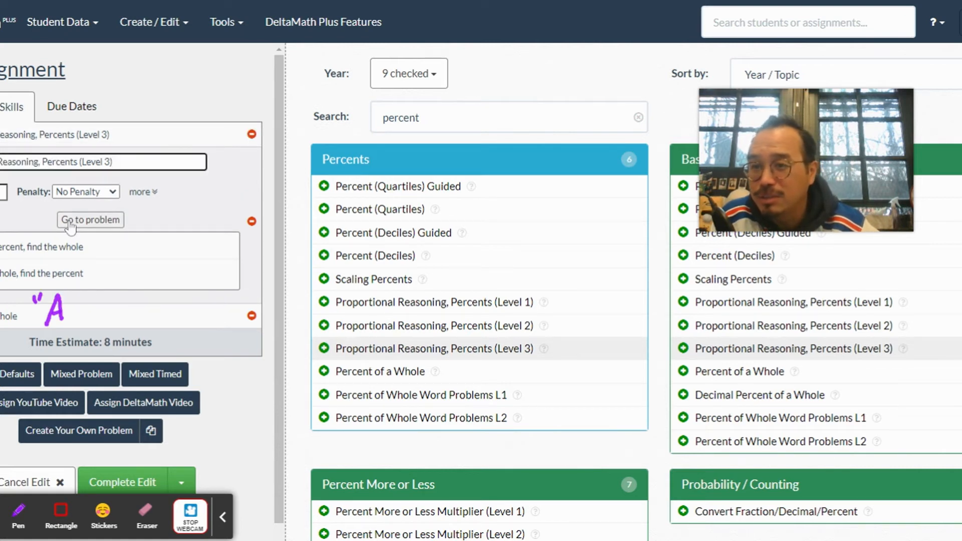
# Clear all pen annotations and load the new stadium problem with 120 teenagers at 20%.
pyautogui.click(90, 220)
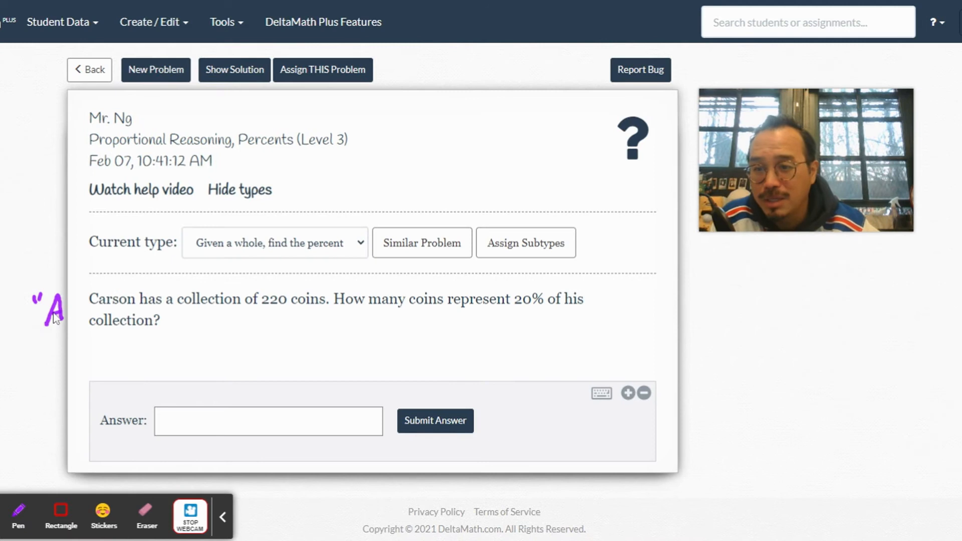
pyautogui.click(17, 515)
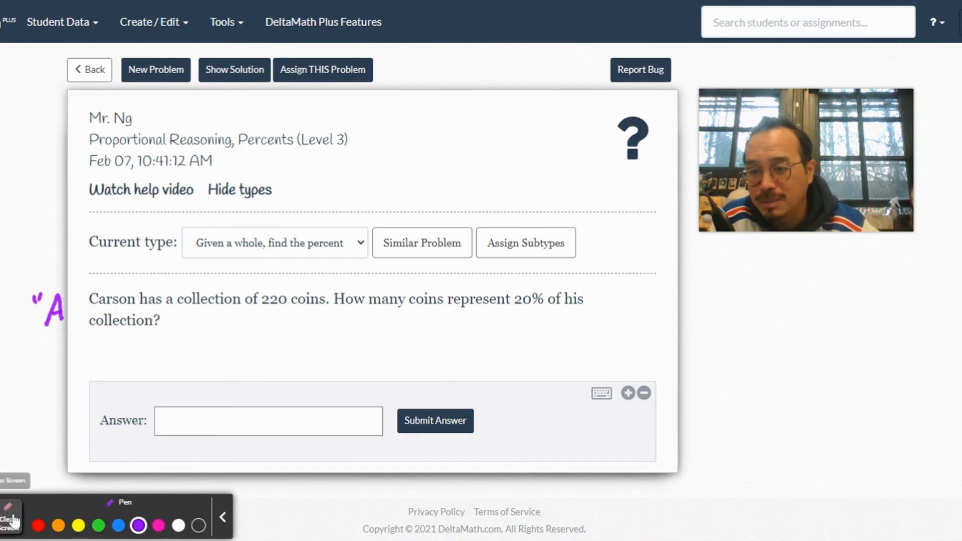
pyautogui.click(11, 518)
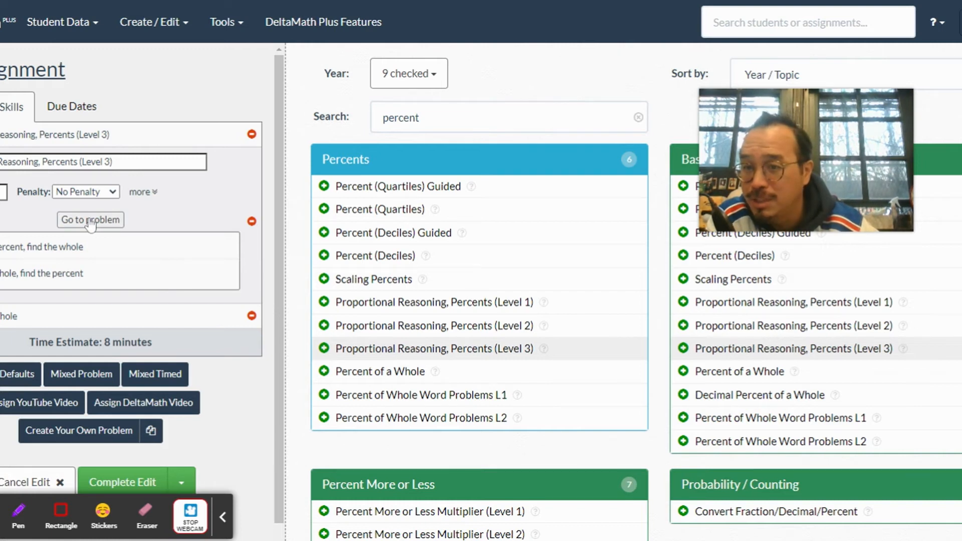
pyautogui.click(90, 219)
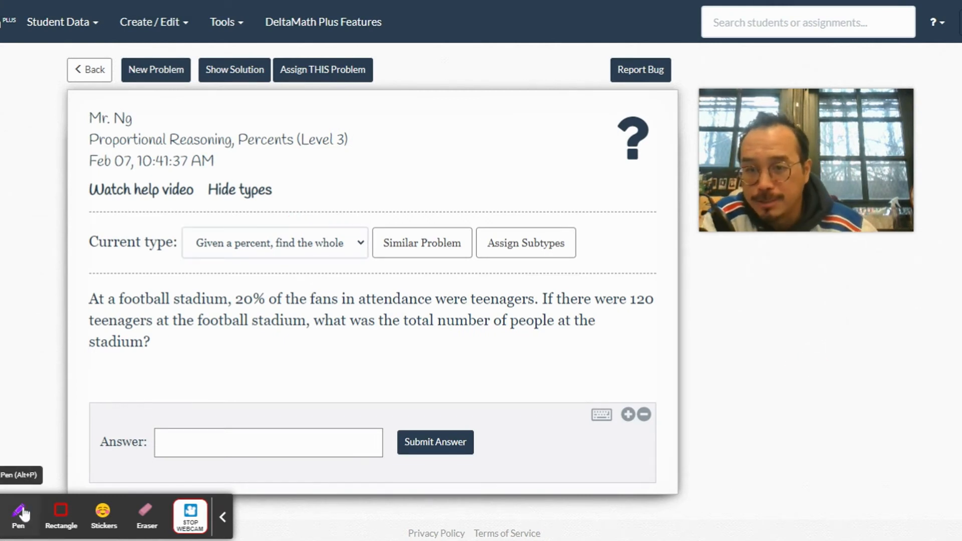
# Handwrite '20% of what is 120?' and the proportion 20/100 = 120/x beside it.
pyautogui.click(18, 515)
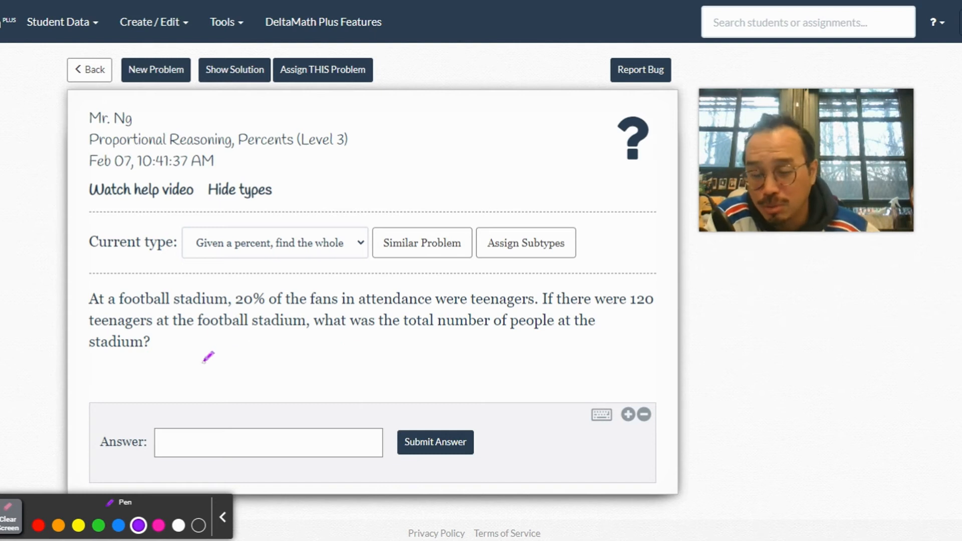
pyautogui.moveTo(181, 372); pyautogui.dragTo(214, 356)
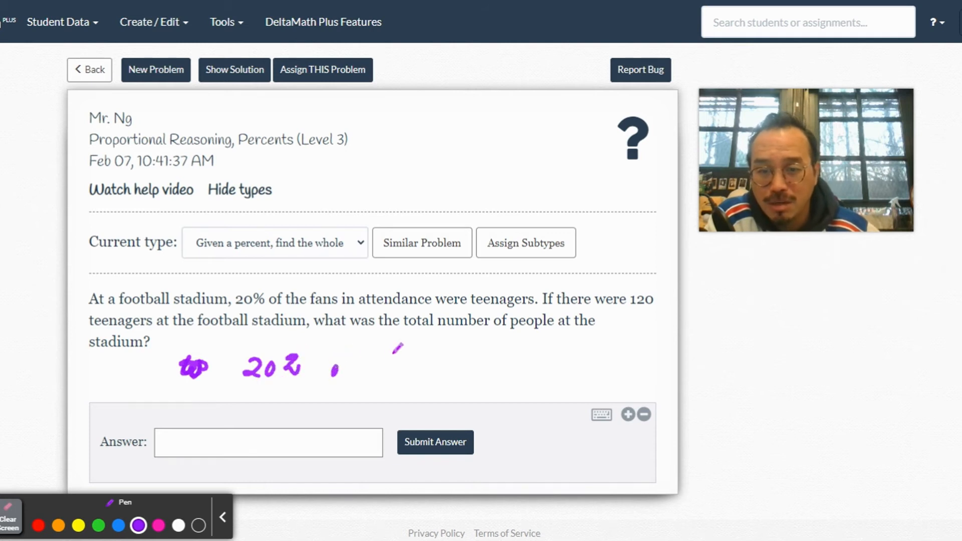
pyautogui.moveTo(331, 362); pyautogui.dragTo(442, 361)
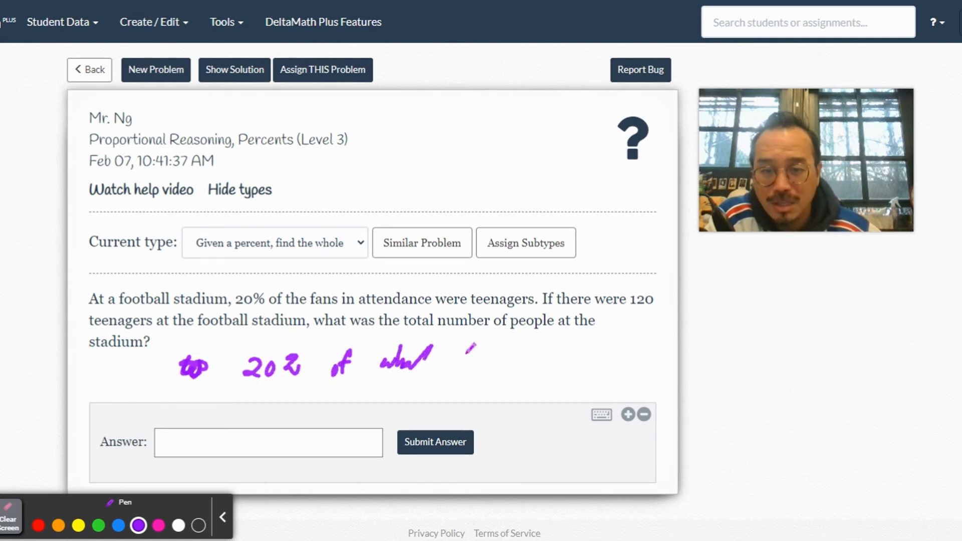
pyautogui.moveTo(457, 369); pyautogui.dragTo(482, 350)
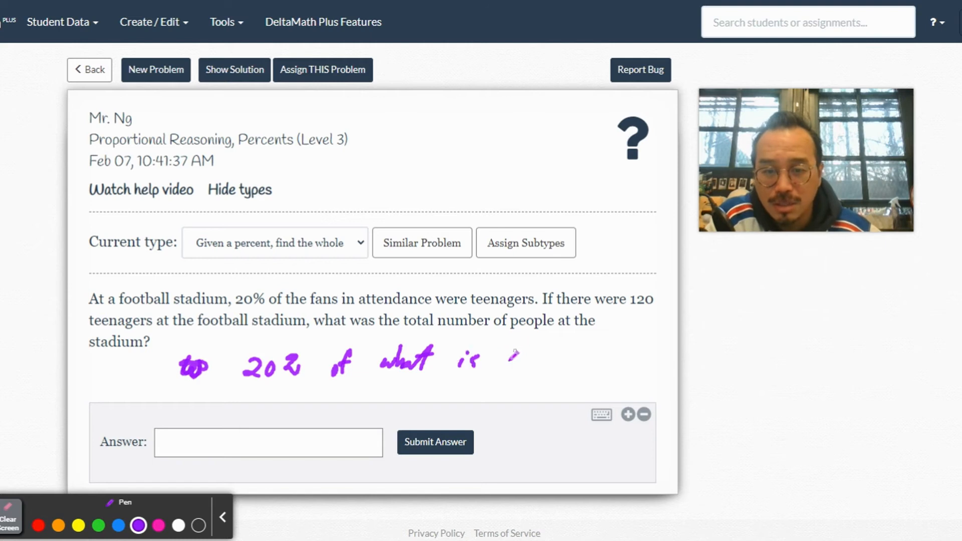
pyautogui.moveTo(503, 358); pyautogui.dragTo(577, 359)
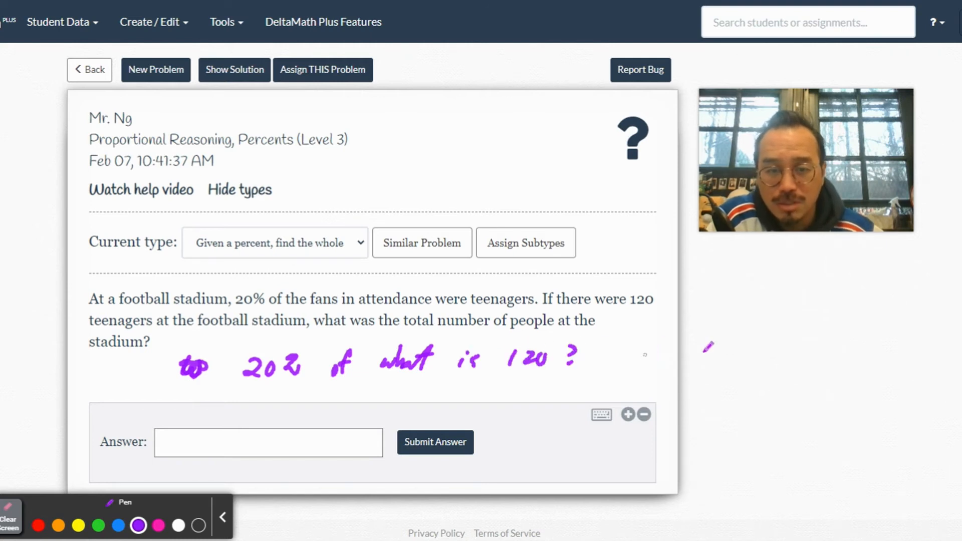
pyautogui.moveTo(641, 356); pyautogui.dragTo(826, 358)
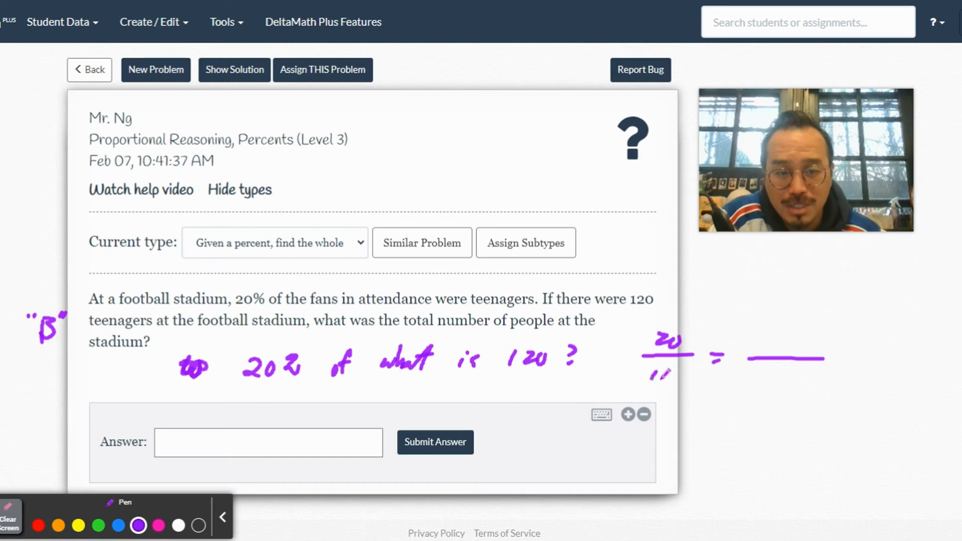
pyautogui.moveTo(656, 377); pyautogui.dragTo(779, 378)
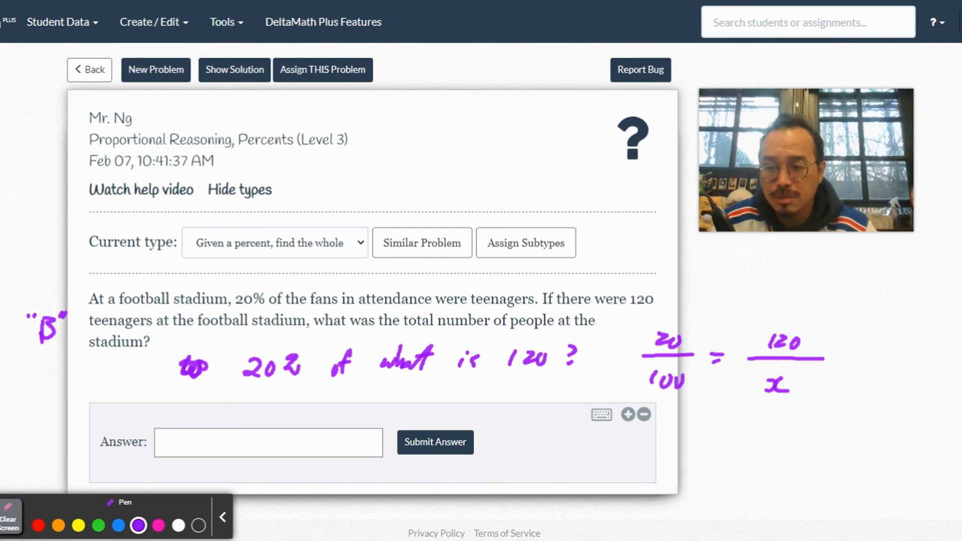
# Submit and confirm 600 as the stadium answer, then clear the pen drawings.
pyautogui.click(268, 442)
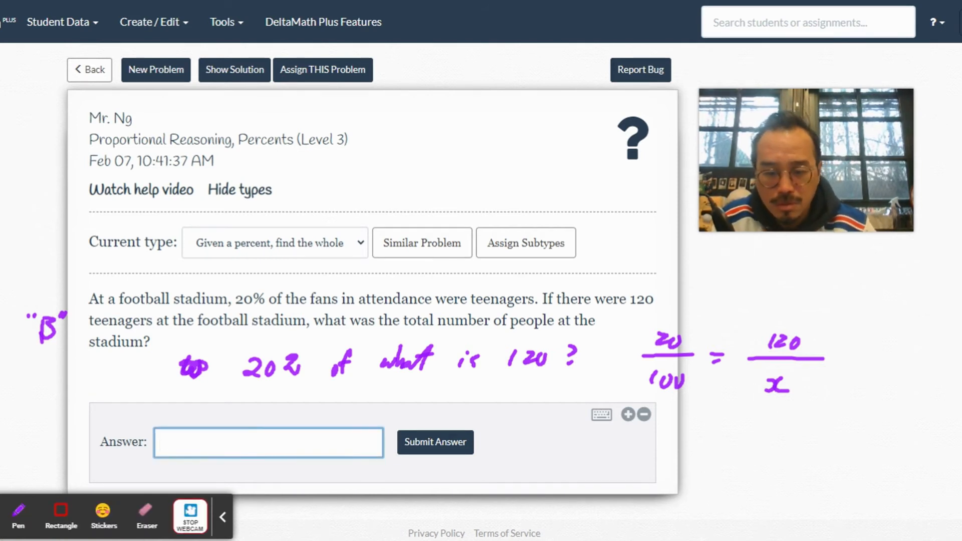
pyautogui.click(435, 442)
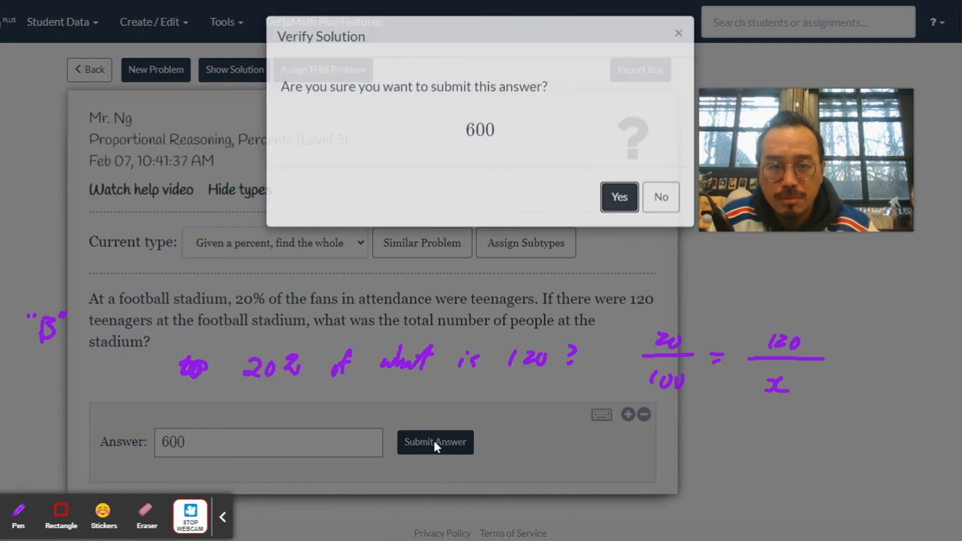
pyautogui.click(618, 197)
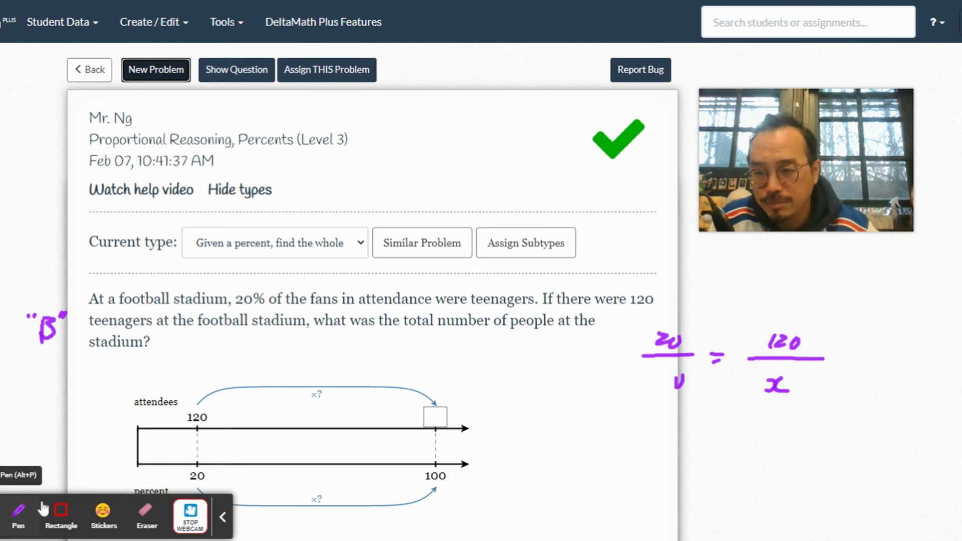
pyautogui.click(17, 514)
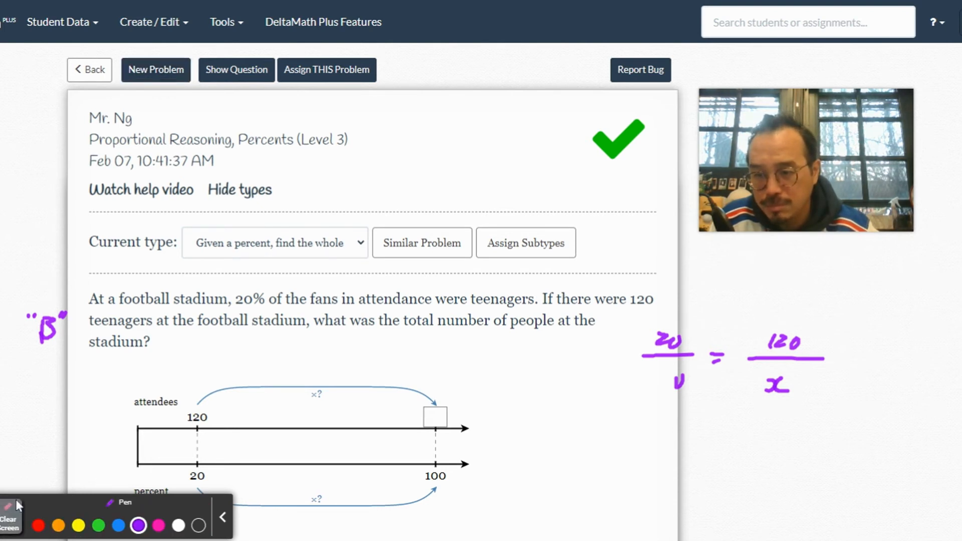
pyautogui.click(8, 523)
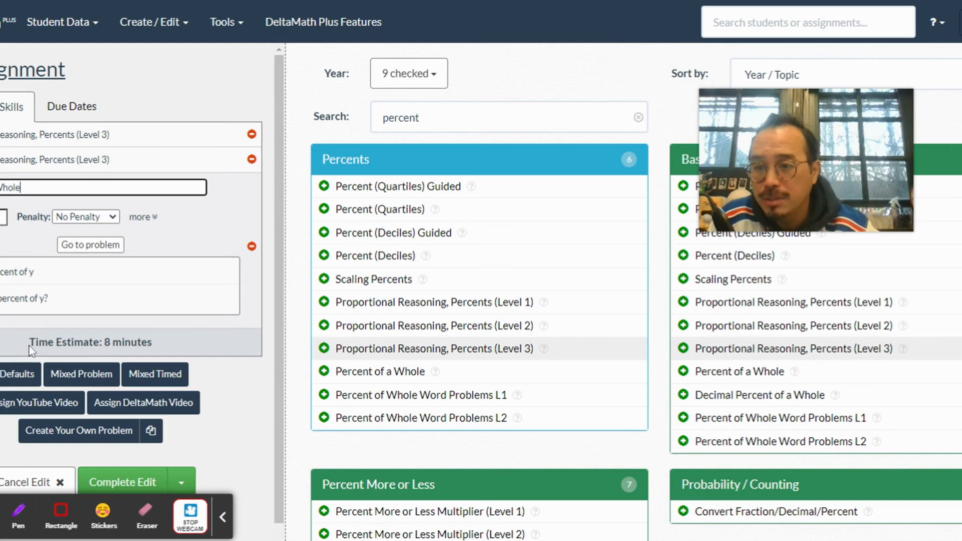
# Load a Percent of a Whole problem of type 'x is what percent of y?'.
pyautogui.click(90, 244)
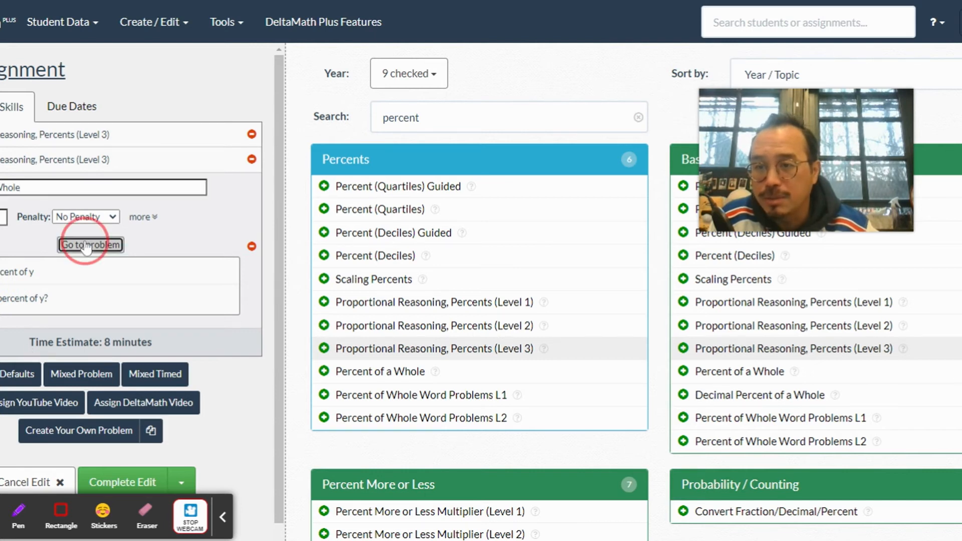
pyautogui.click(91, 244)
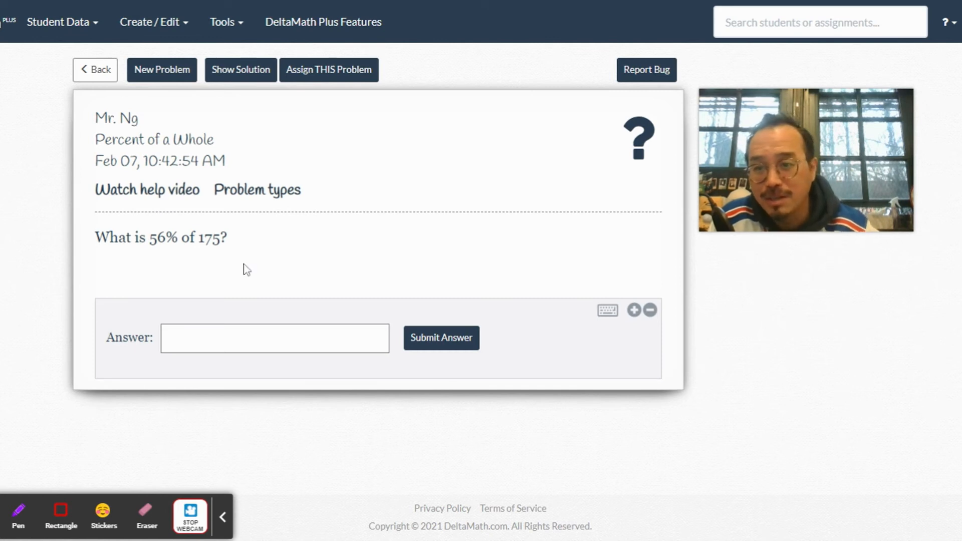
pyautogui.click(257, 190)
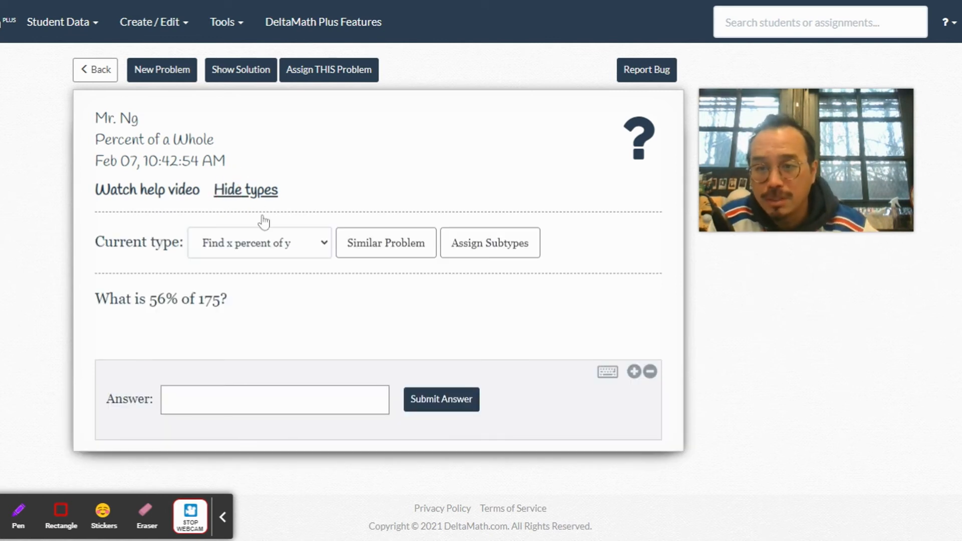
pyautogui.click(259, 243)
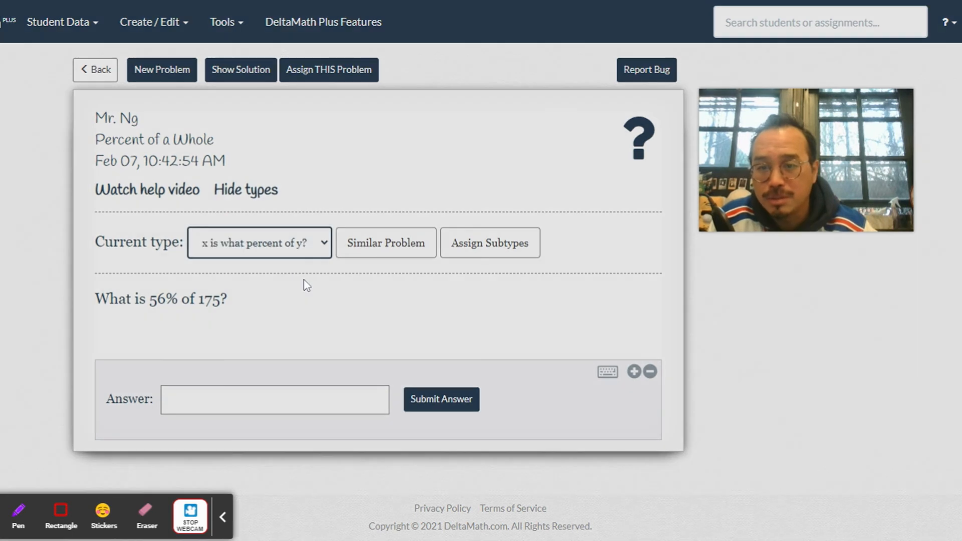
pyautogui.click(386, 242)
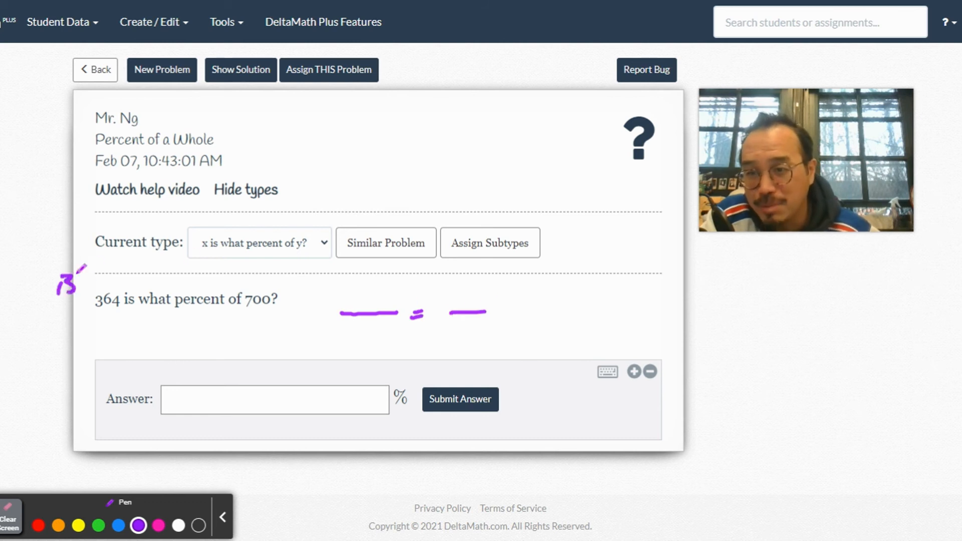
# Underline 'what percent' and sketch the proportion 364/700 = x/100 by hand.
pyautogui.moveTo(148, 314); pyautogui.dragTo(209, 313)
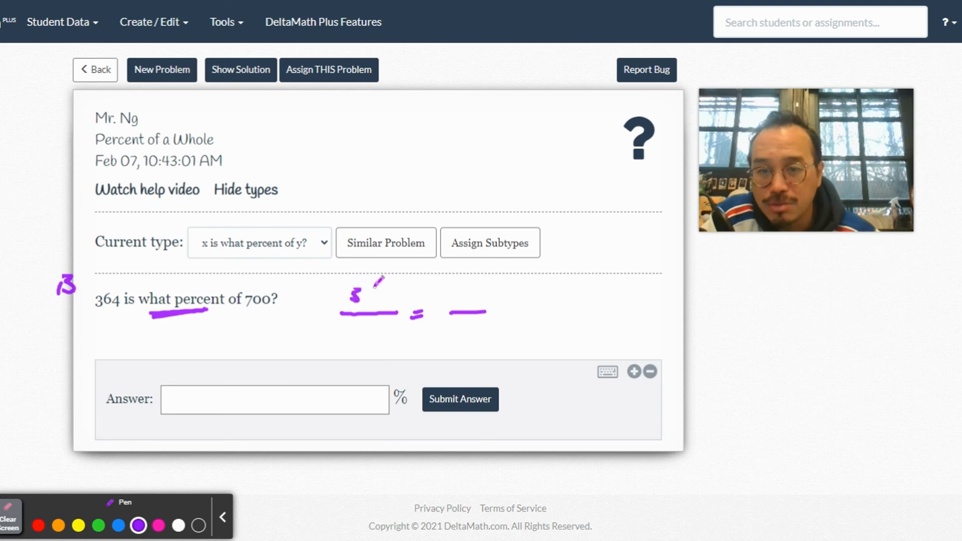
pyautogui.moveTo(368, 292); pyautogui.dragTo(485, 301)
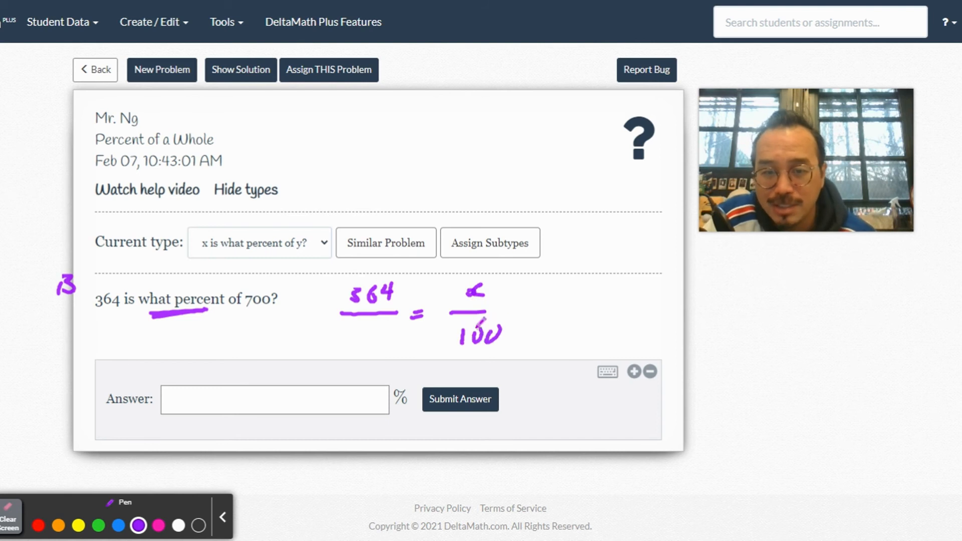
pyautogui.moveTo(366, 334); pyautogui.dragTo(401, 335)
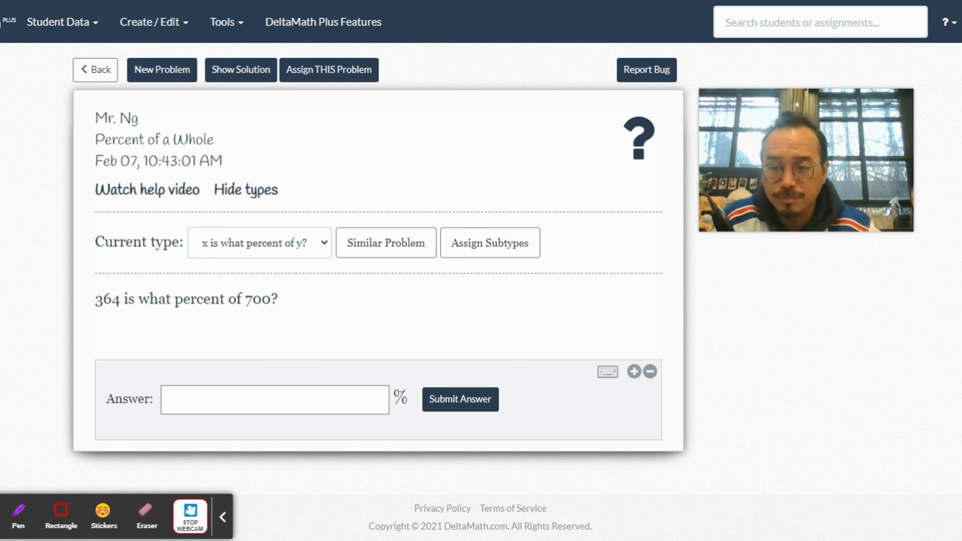
# Enter 52 as the answer to '364 is what percent of 700?' and confirm submission.
pyautogui.write('52')
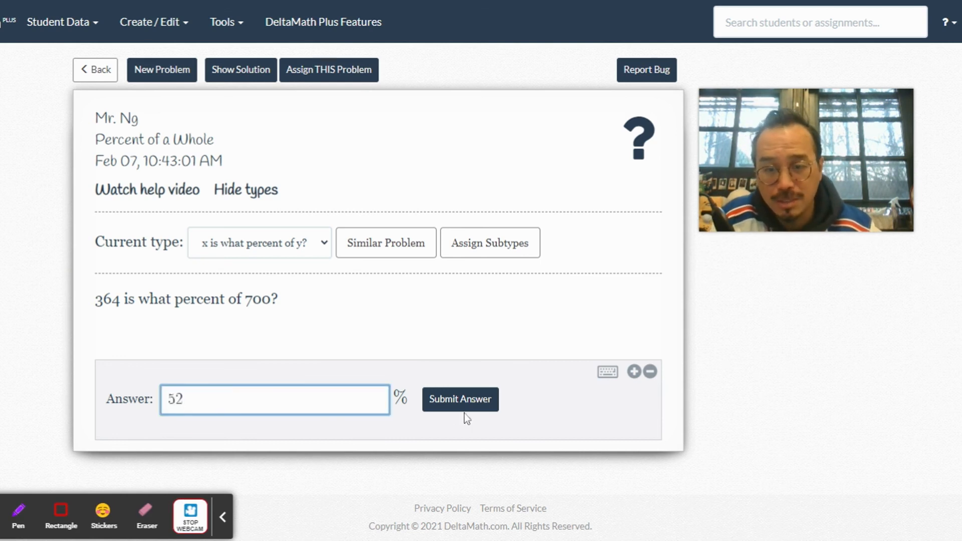
pyautogui.click(460, 398)
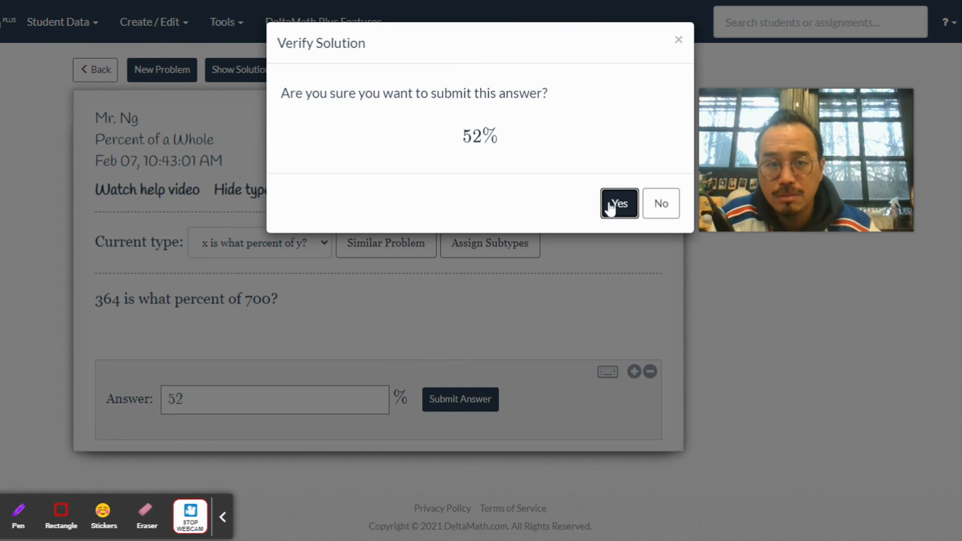
pyautogui.click(618, 203)
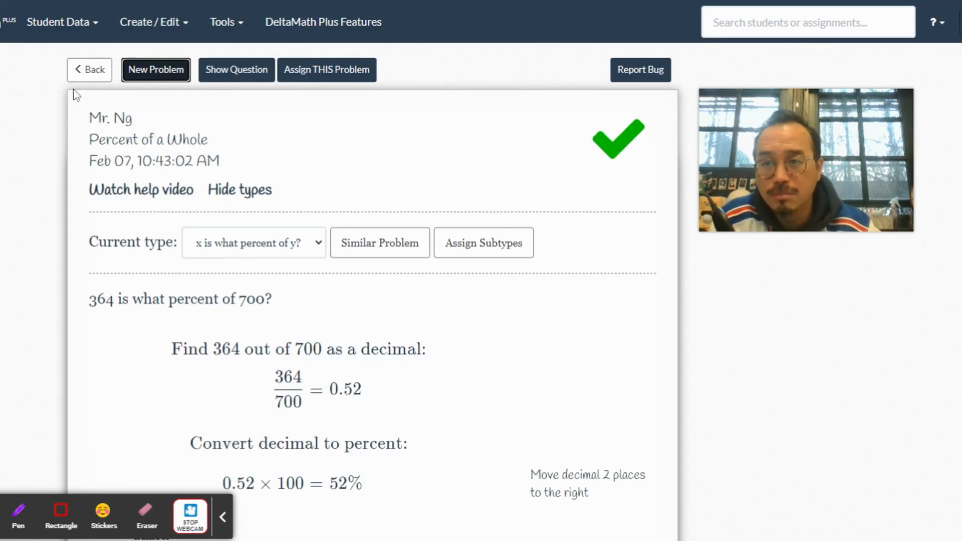